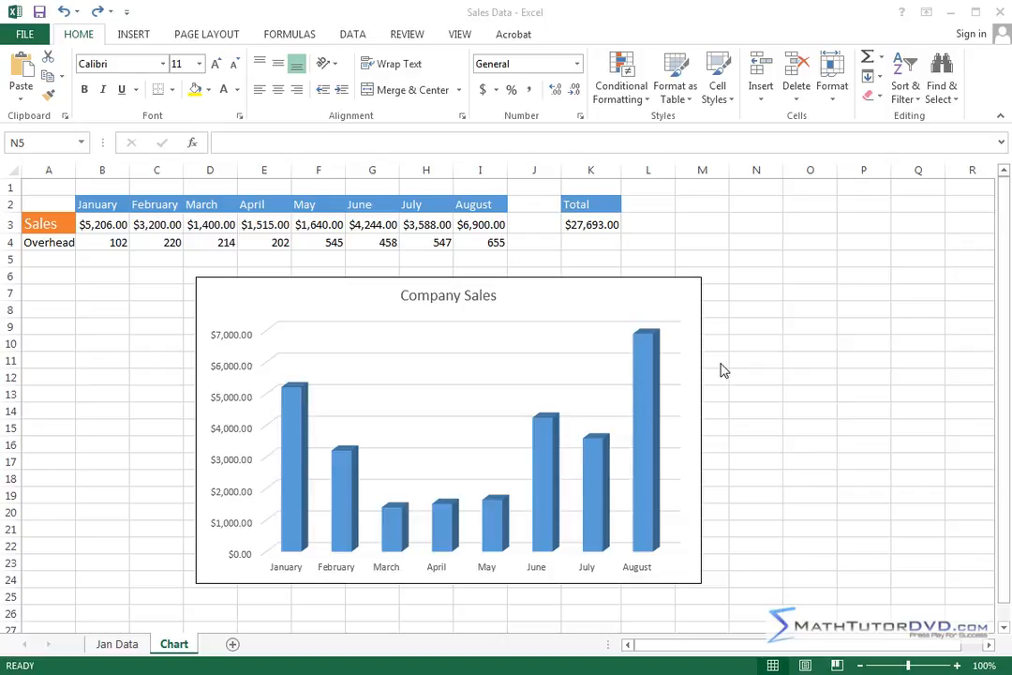
mouse_move(757, 352)
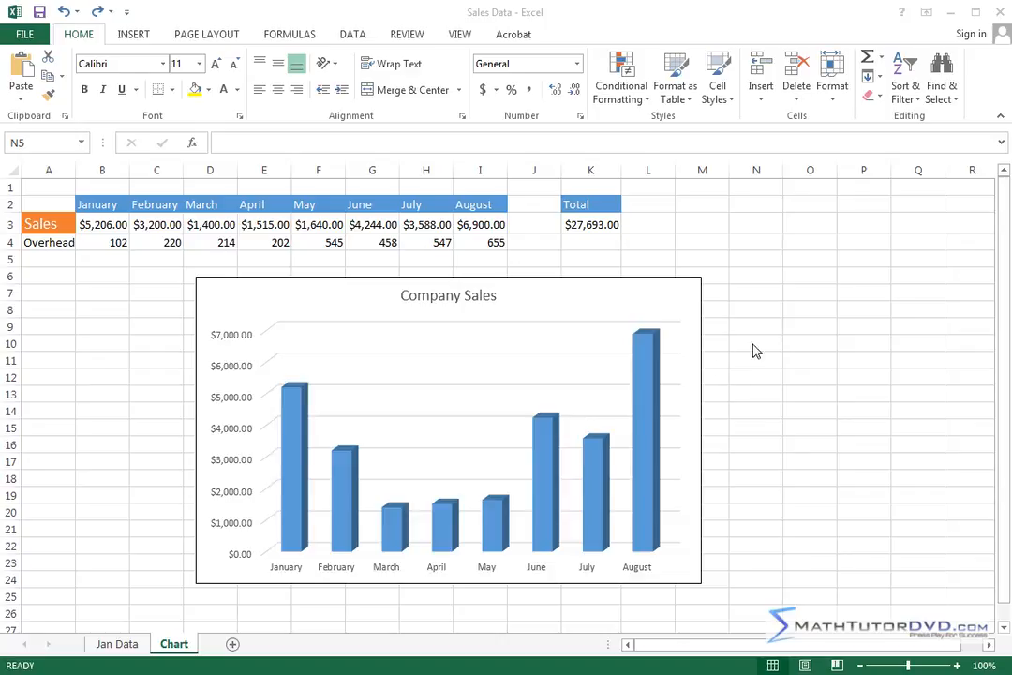
mouse_move(787, 334)
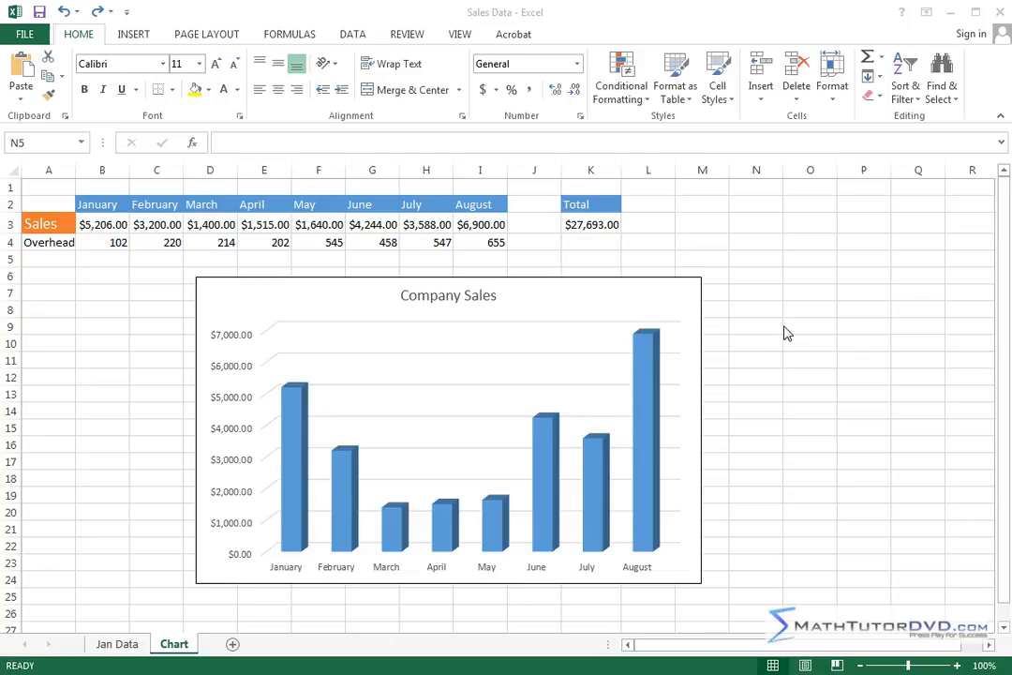
mouse_move(791, 330)
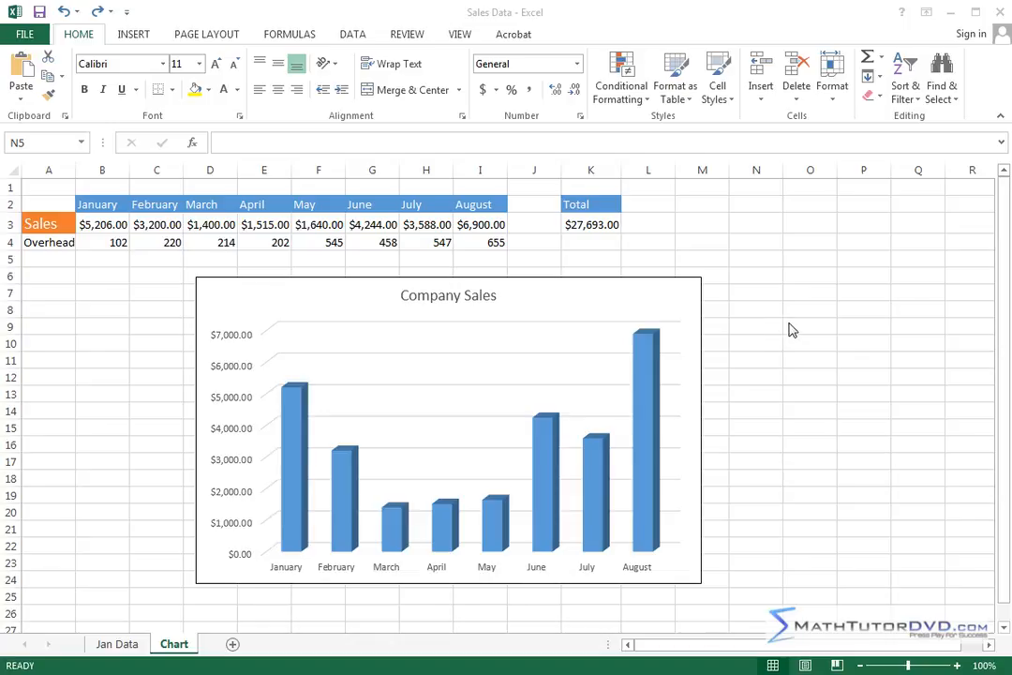
mouse_move(791, 322)
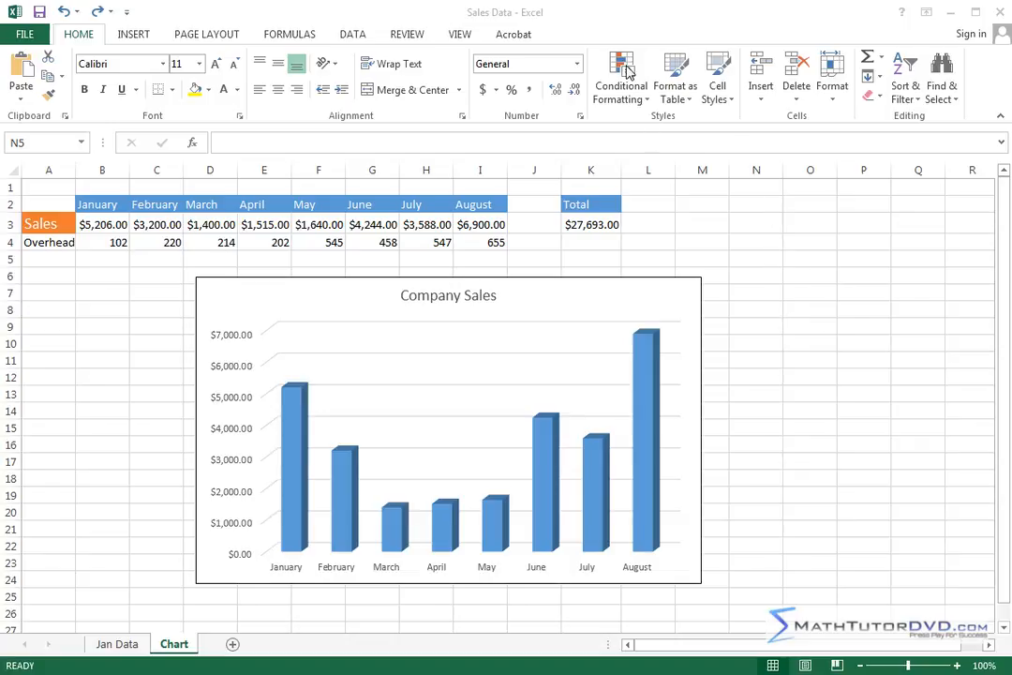
mouse_move(626, 73)
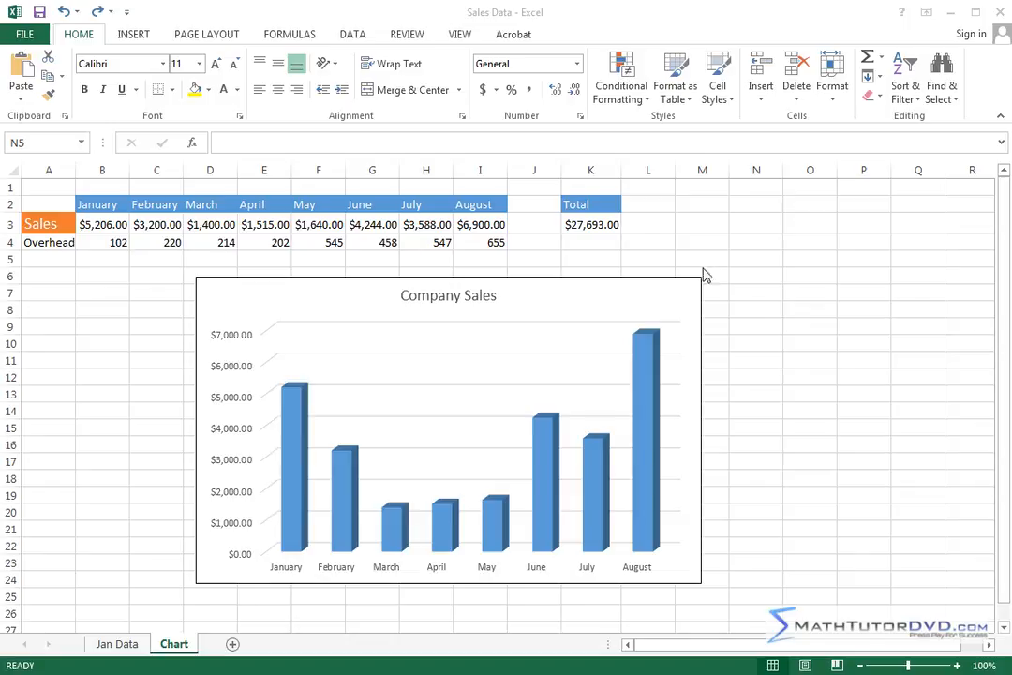
mouse_move(630, 261)
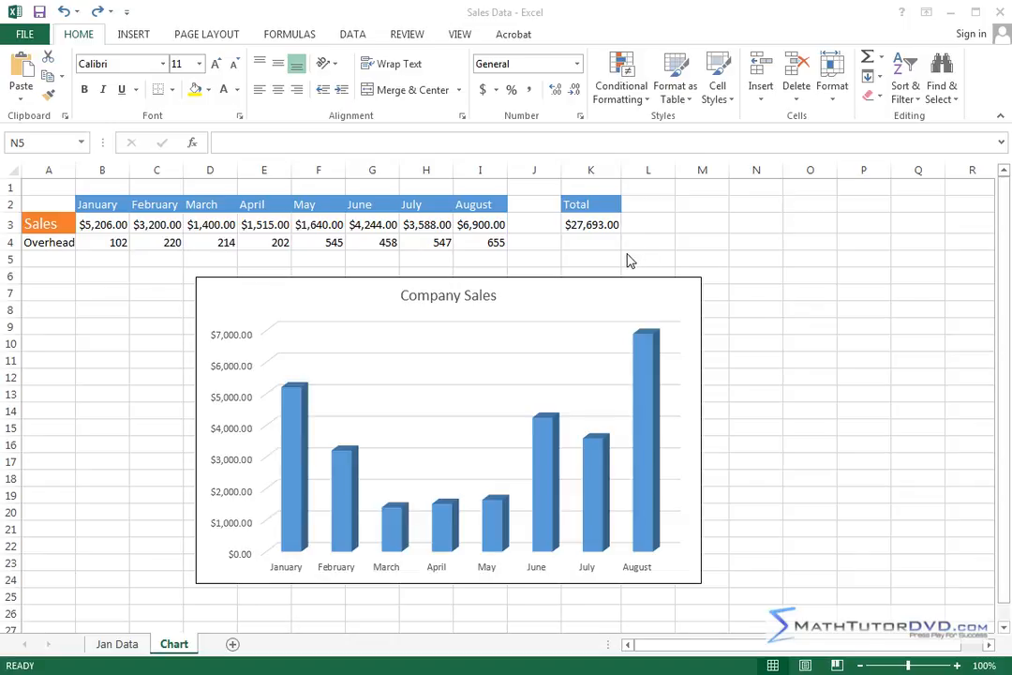
mouse_move(231, 334)
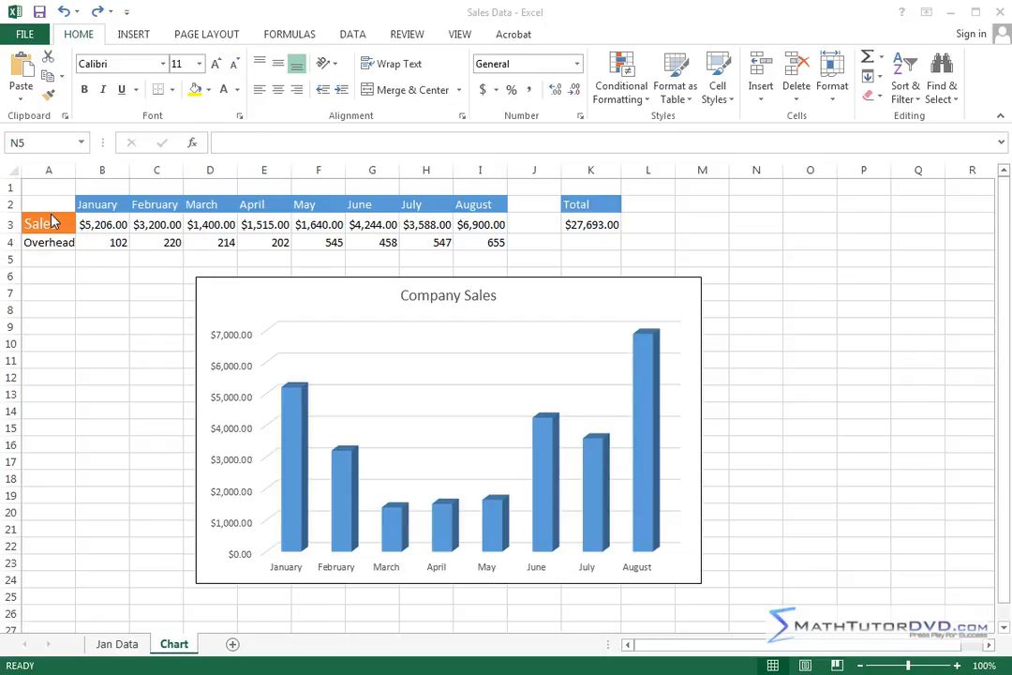
mouse_move(72, 279)
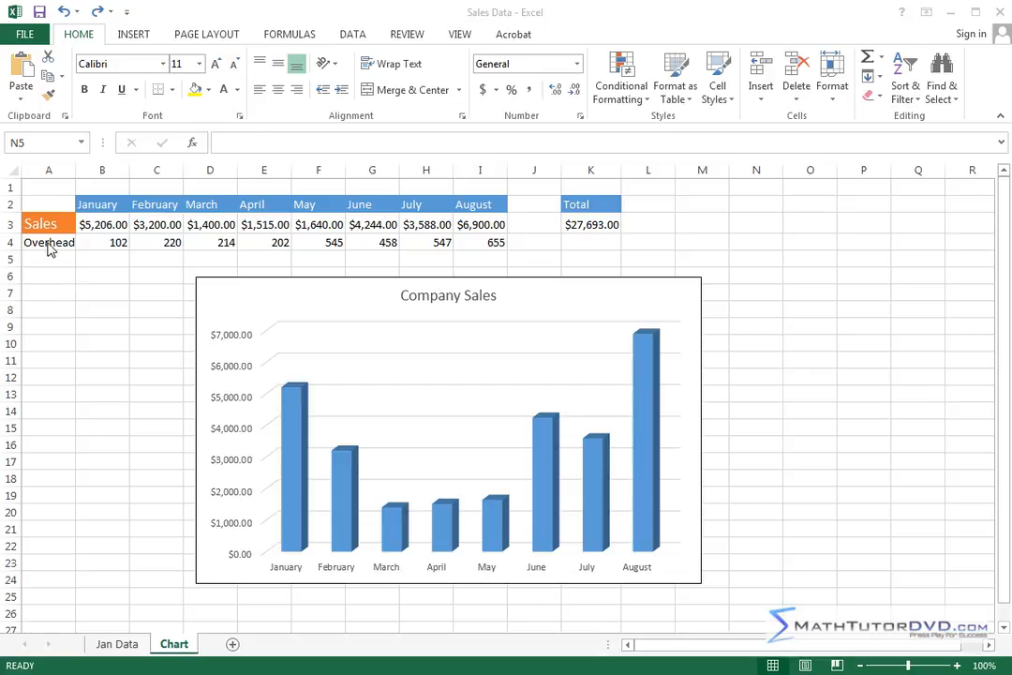
mouse_move(47, 246)
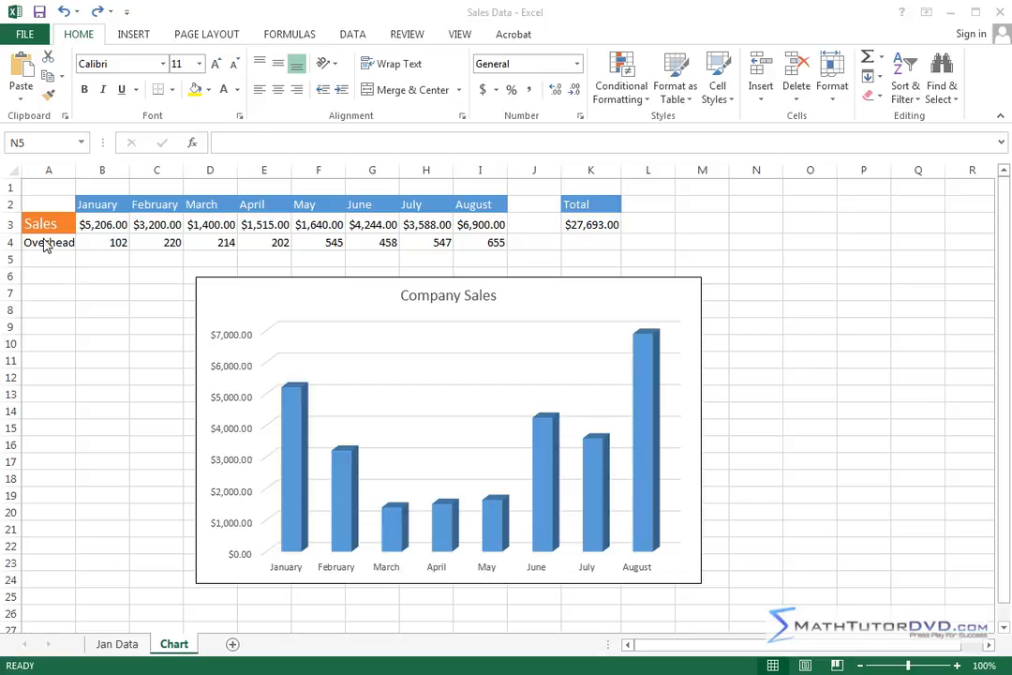
Insert one blank row above the Overhead row from the row header's right-click menu
left_click(210, 241)
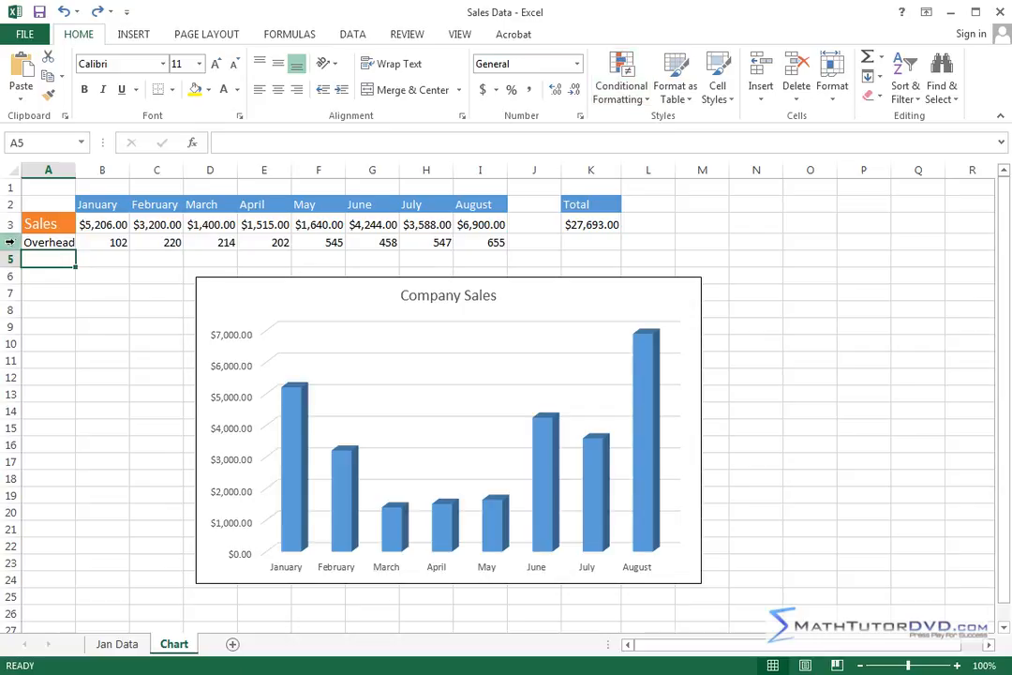
left_click(49, 242)
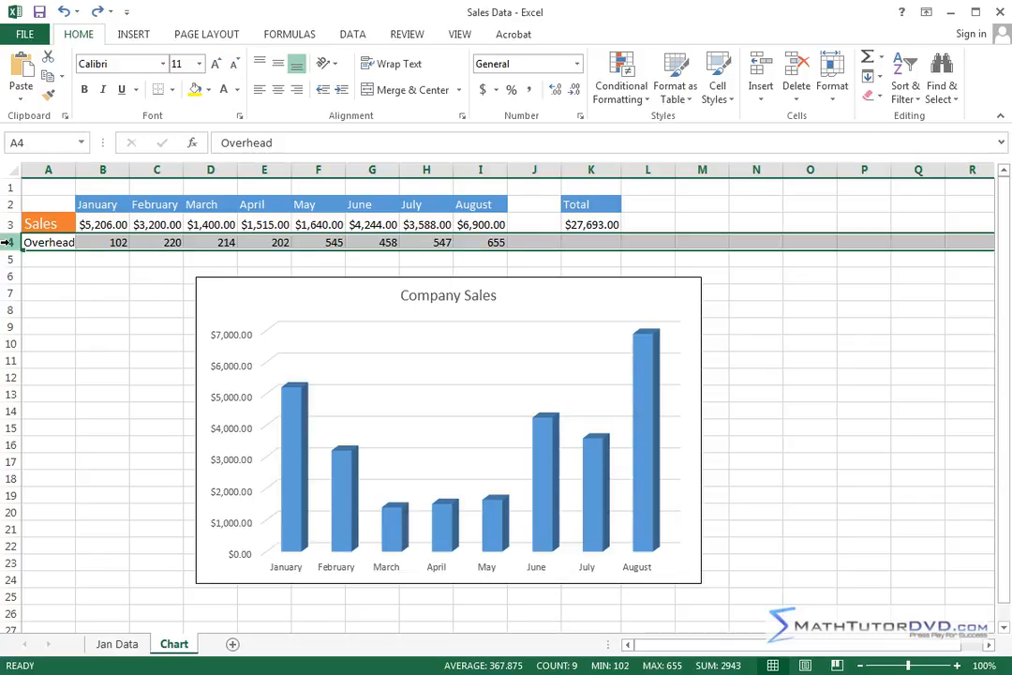
right_click(10, 242)
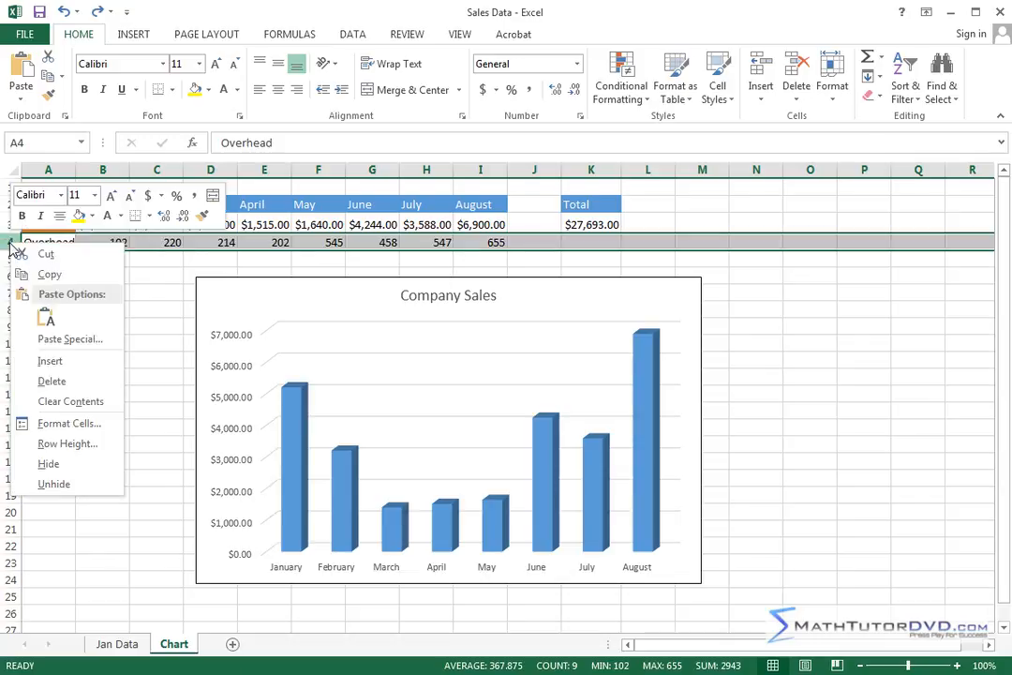
mouse_move(49, 274)
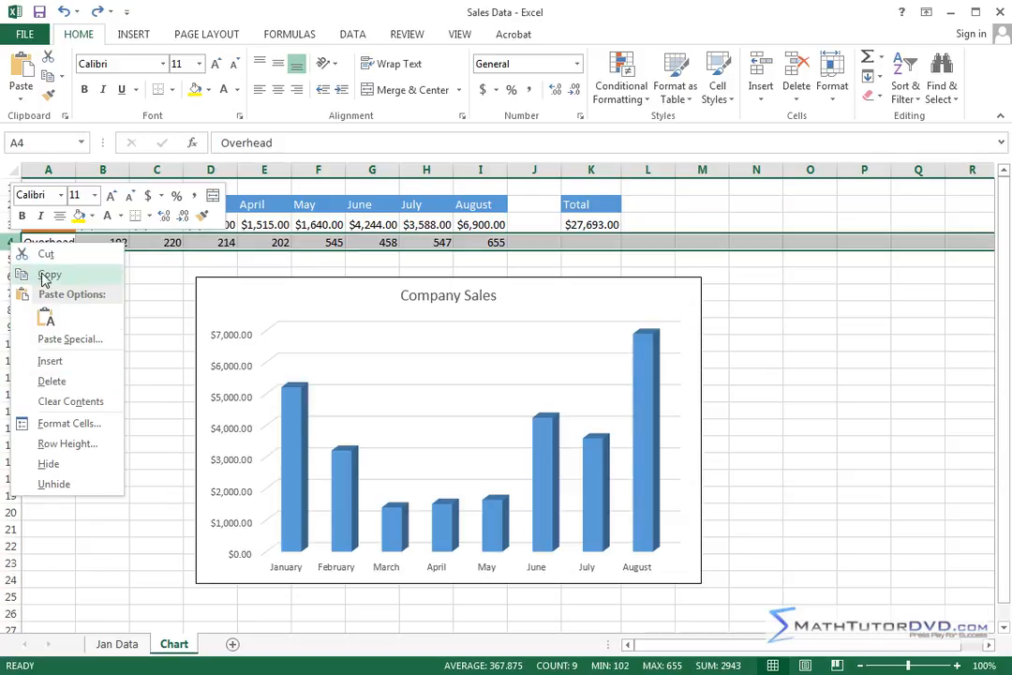
mouse_move(67, 442)
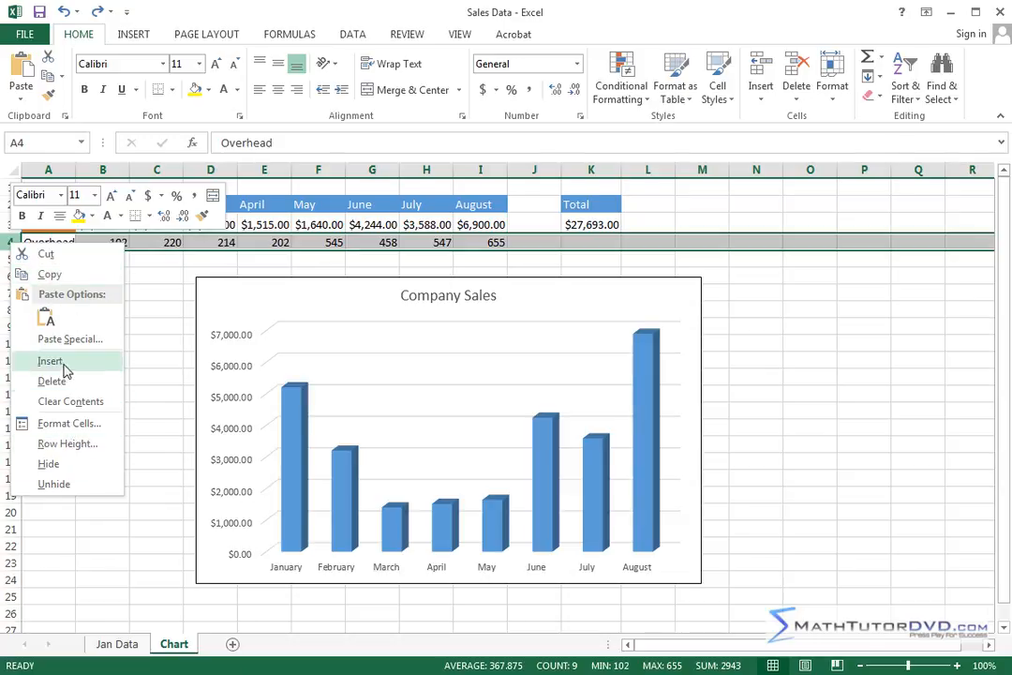
mouse_move(90, 366)
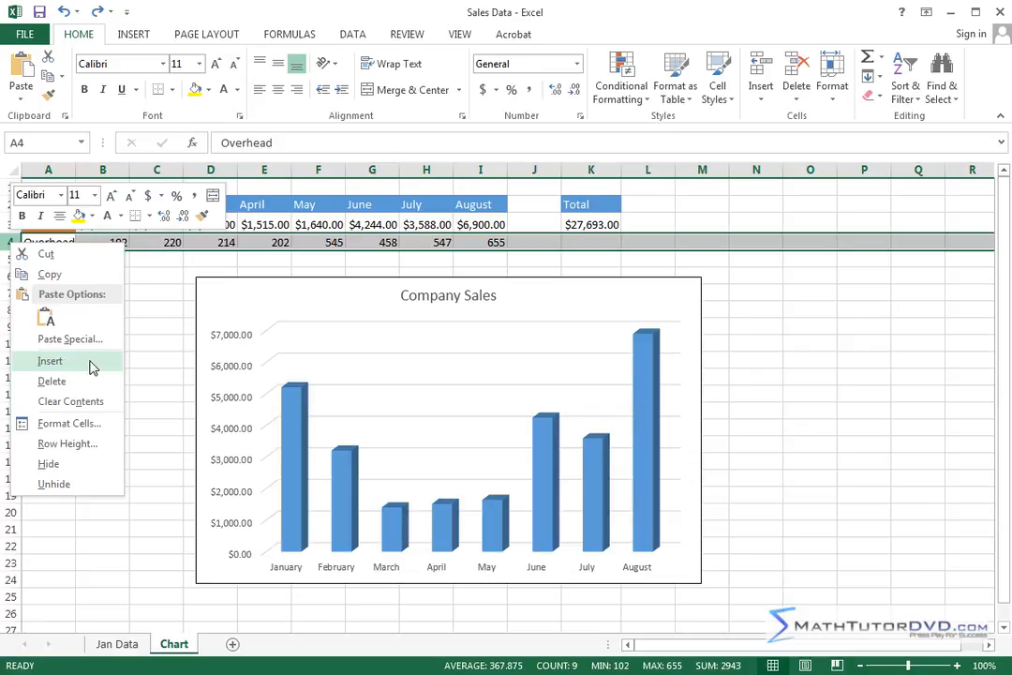
mouse_move(66, 366)
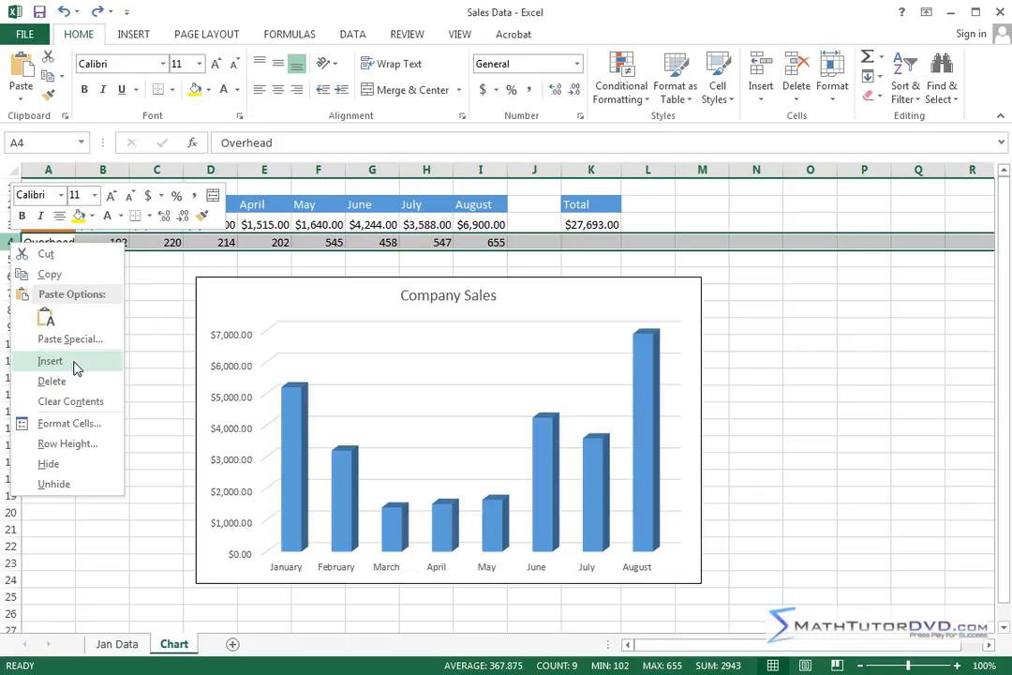
left_click(49, 360)
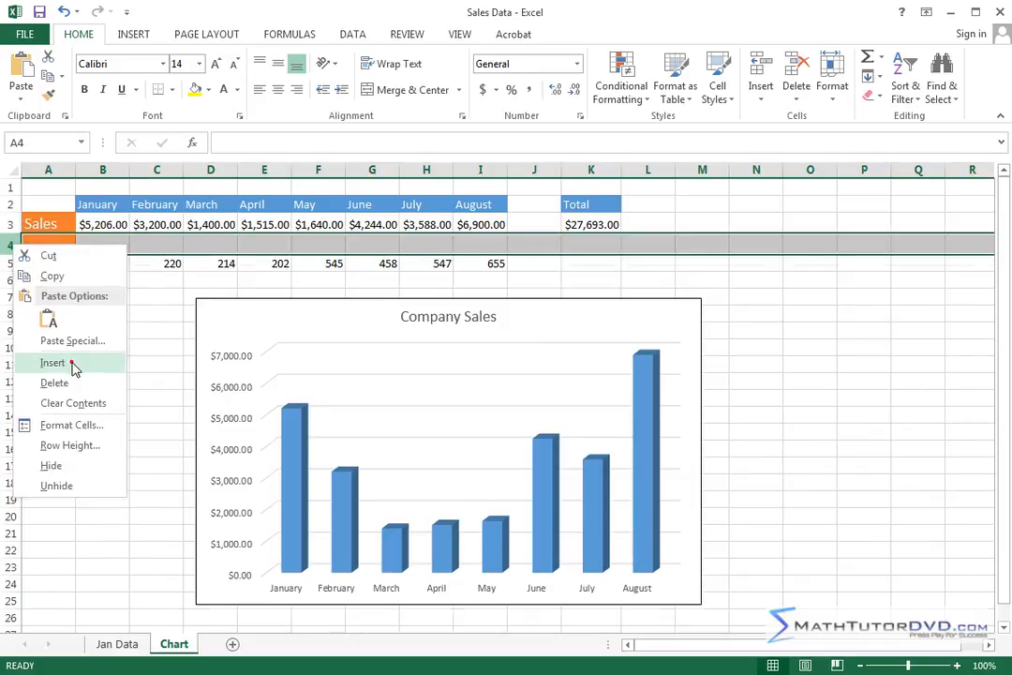
Insert a second blank row, undo it, and deselect by picking cell C8
left_click(53, 364)
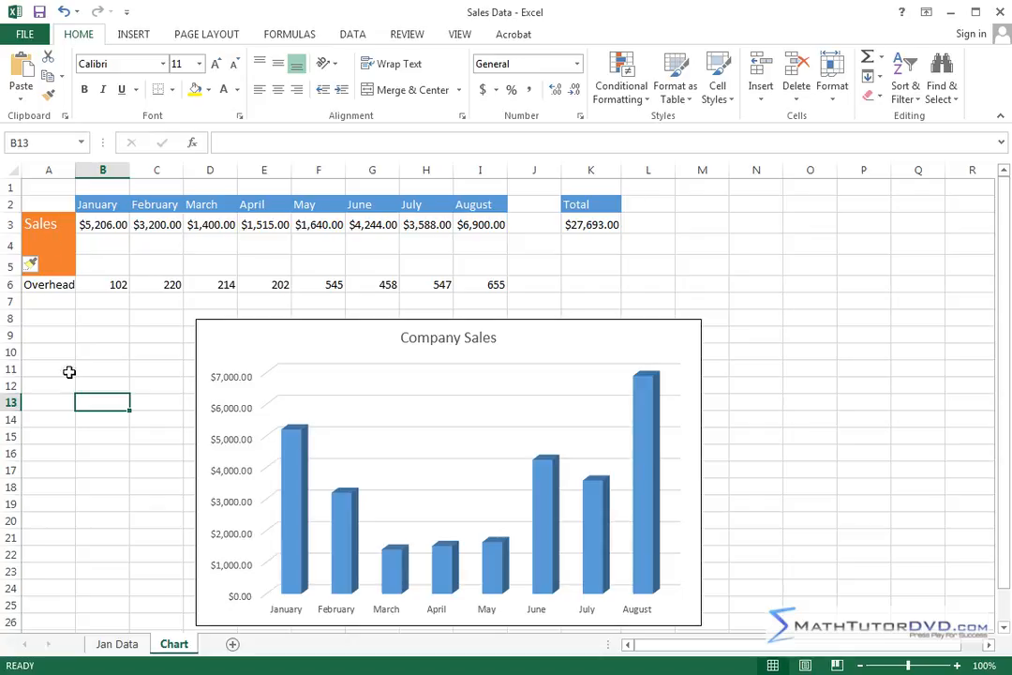
mouse_move(66, 11)
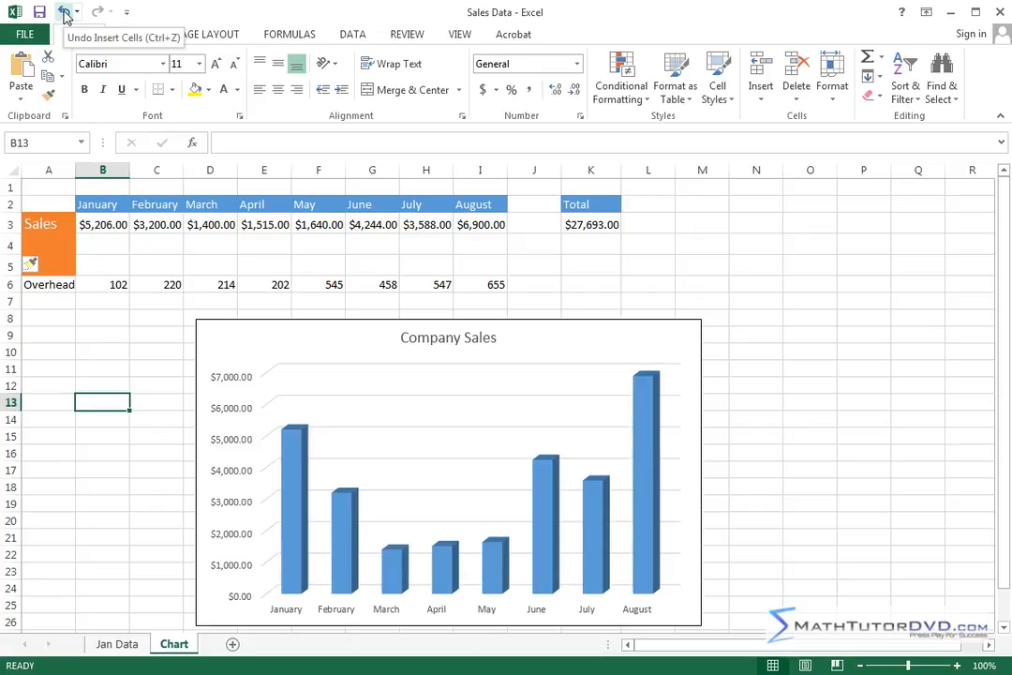
left_click(65, 11)
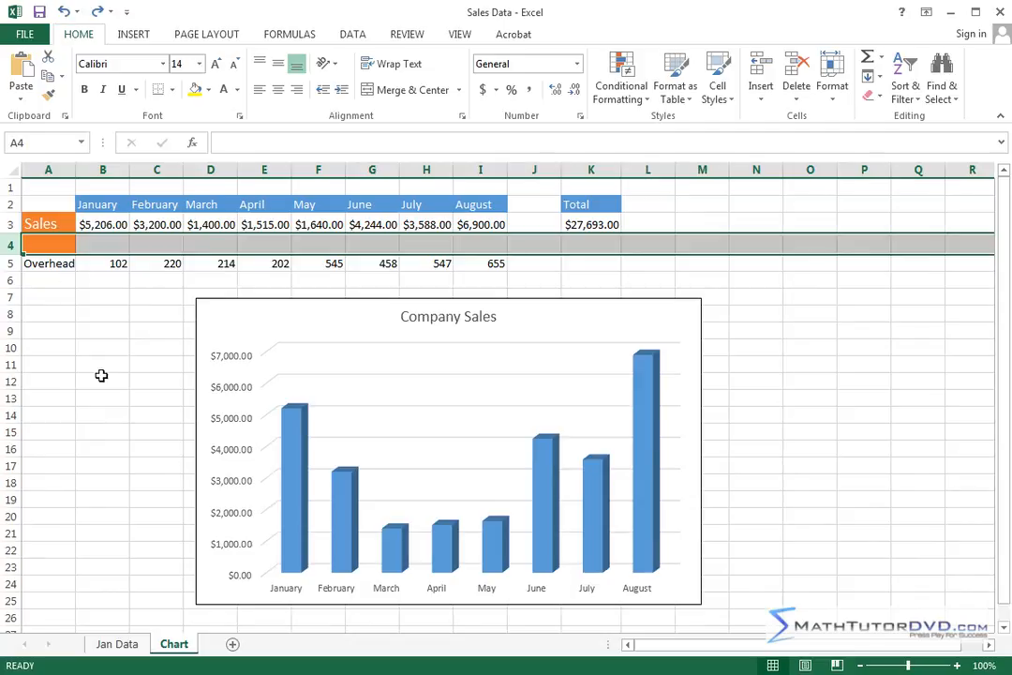
left_click(157, 313)
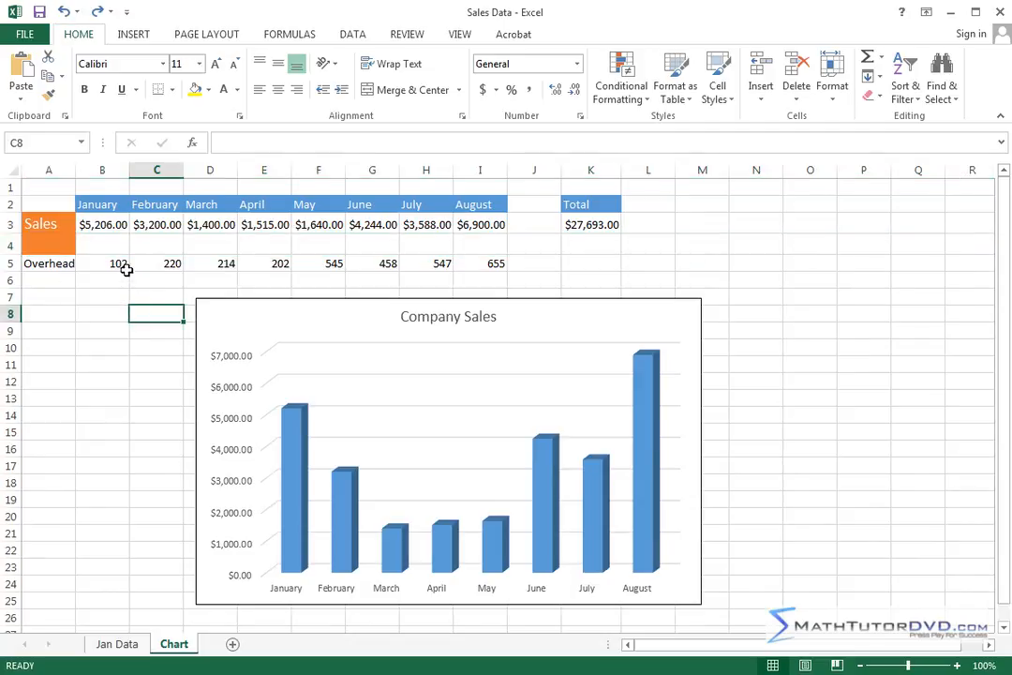
mouse_move(120, 262)
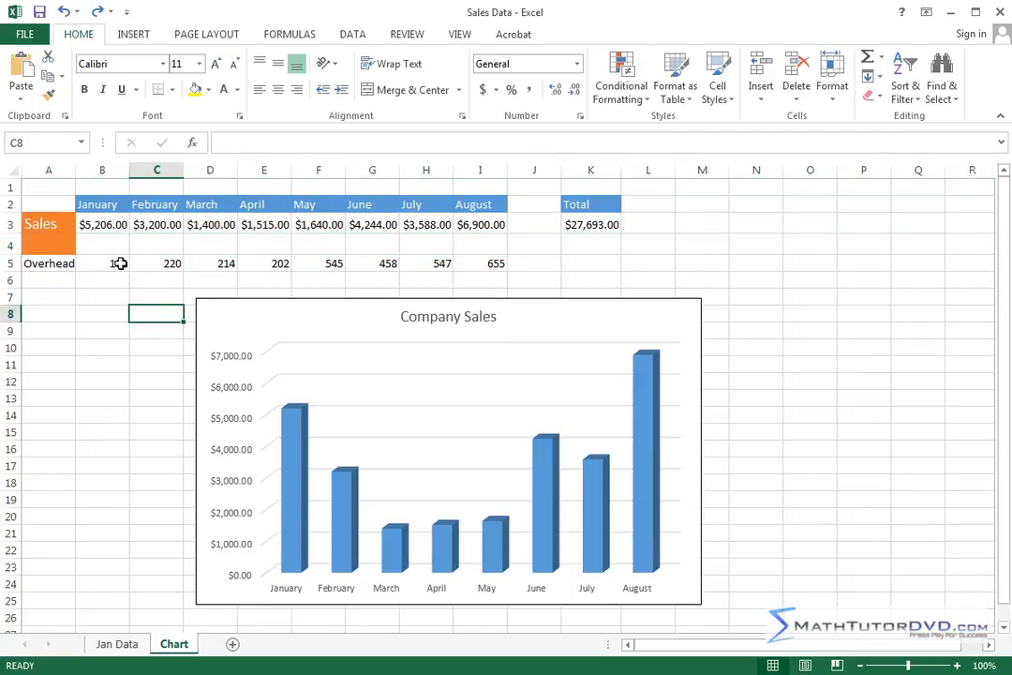